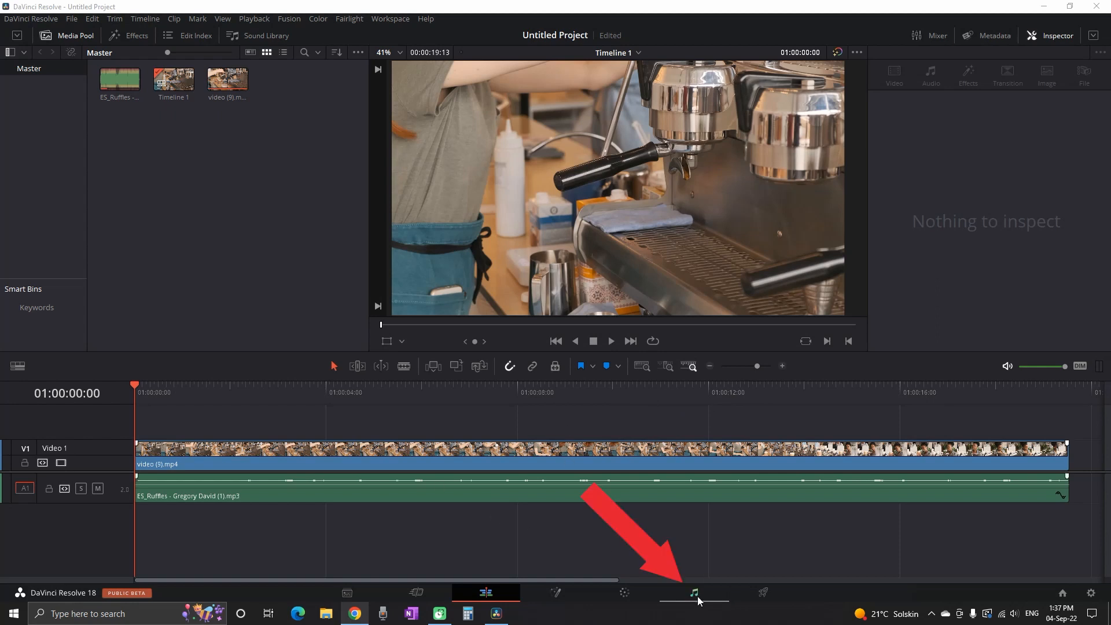
Step: Go to the Fairlight page and play the music track, stopping at about five seconds
left_click(694, 592)
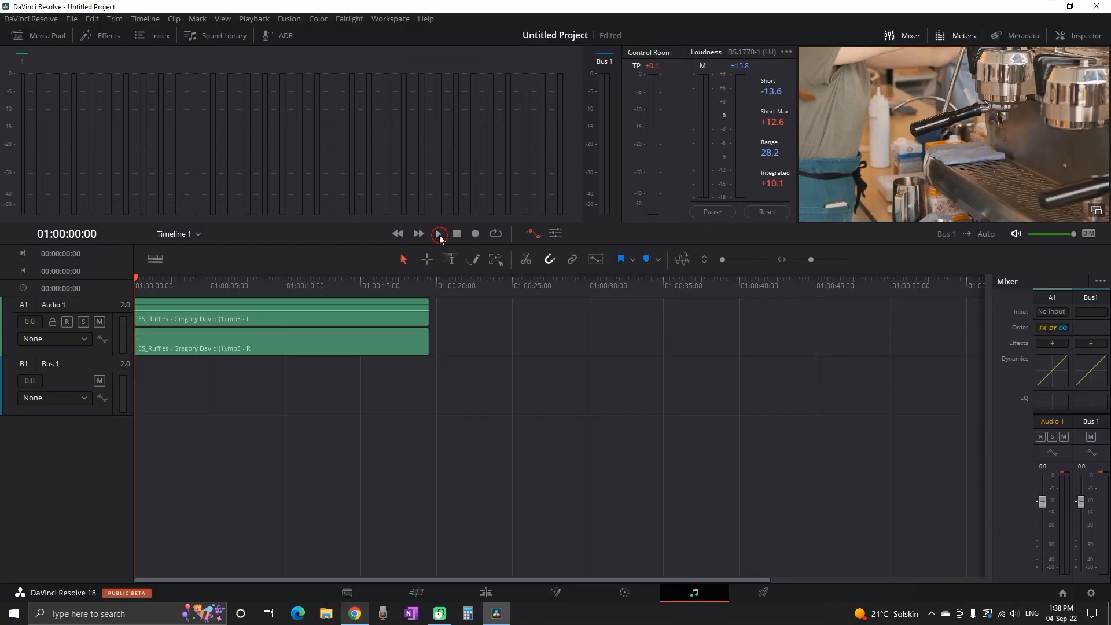
left_click(437, 234)
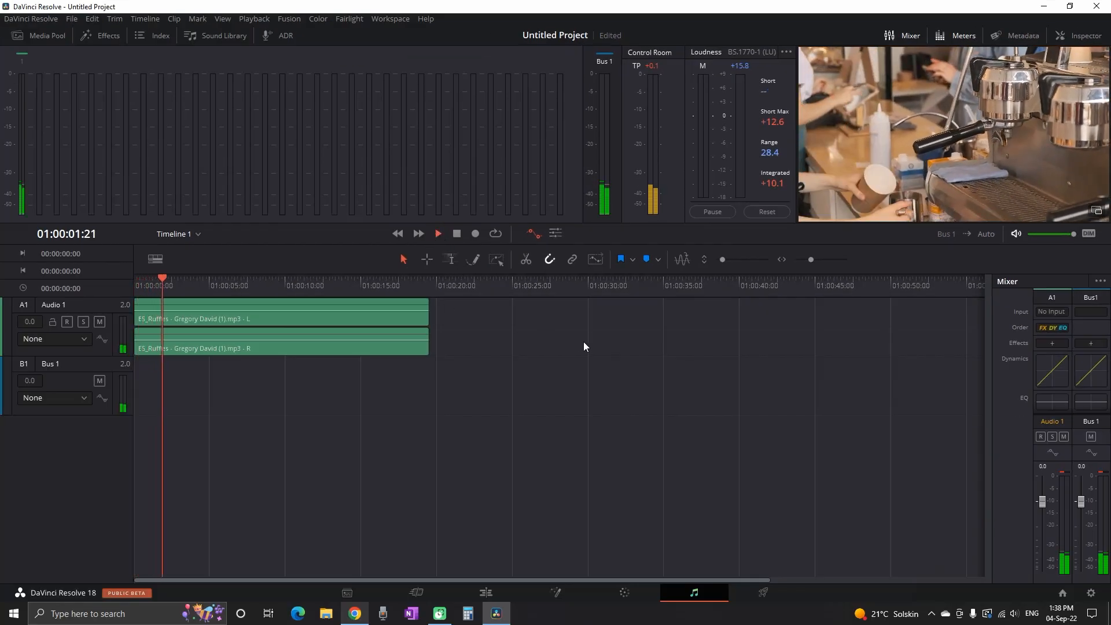
left_click(456, 232)
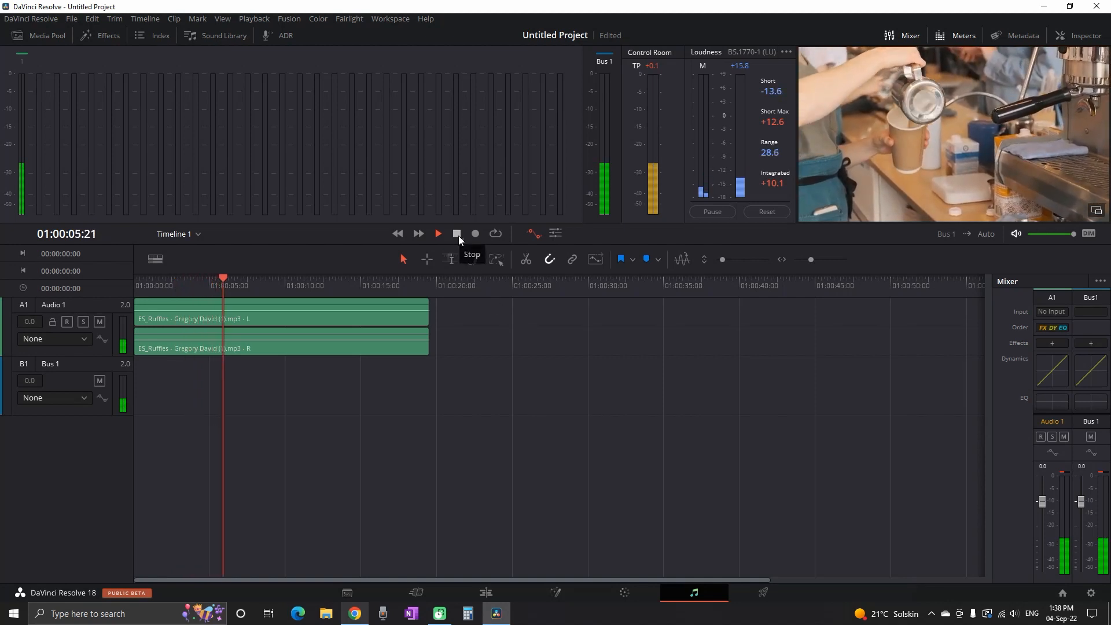
left_click(456, 233)
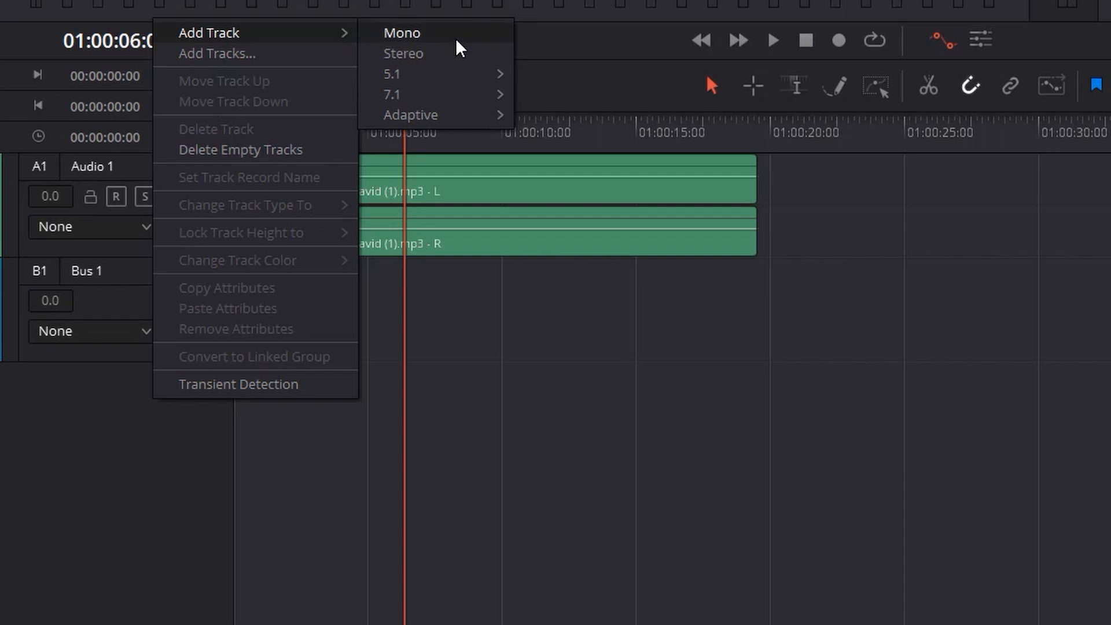
Step: Add a mono audio track and rename it from Audio 2 to 'VO'
left_click(403, 53)
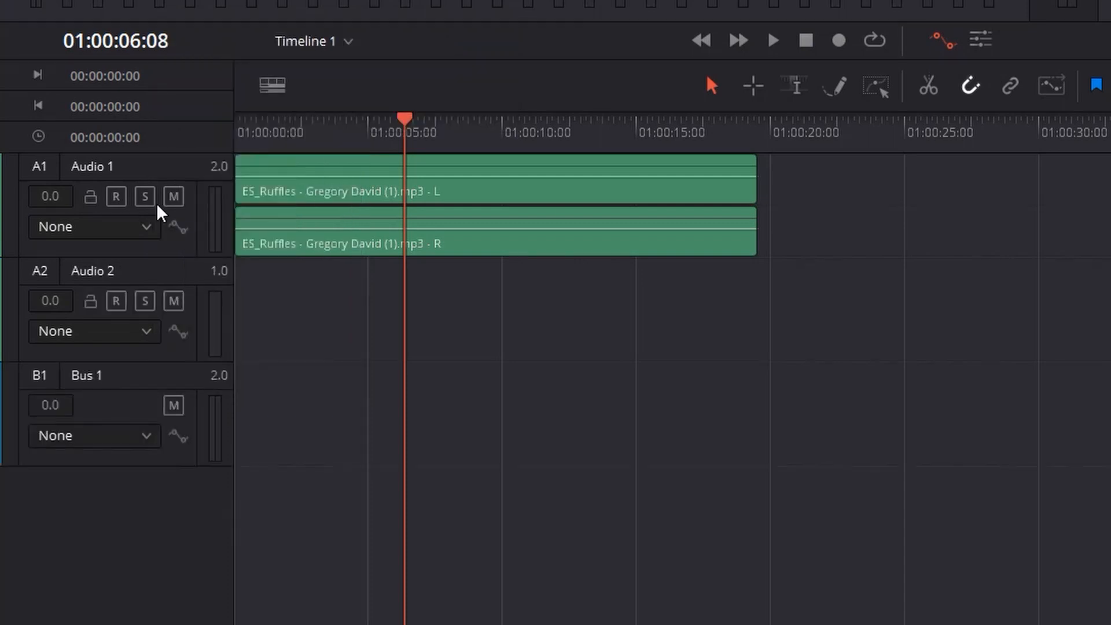
mouse_move(358, 343)
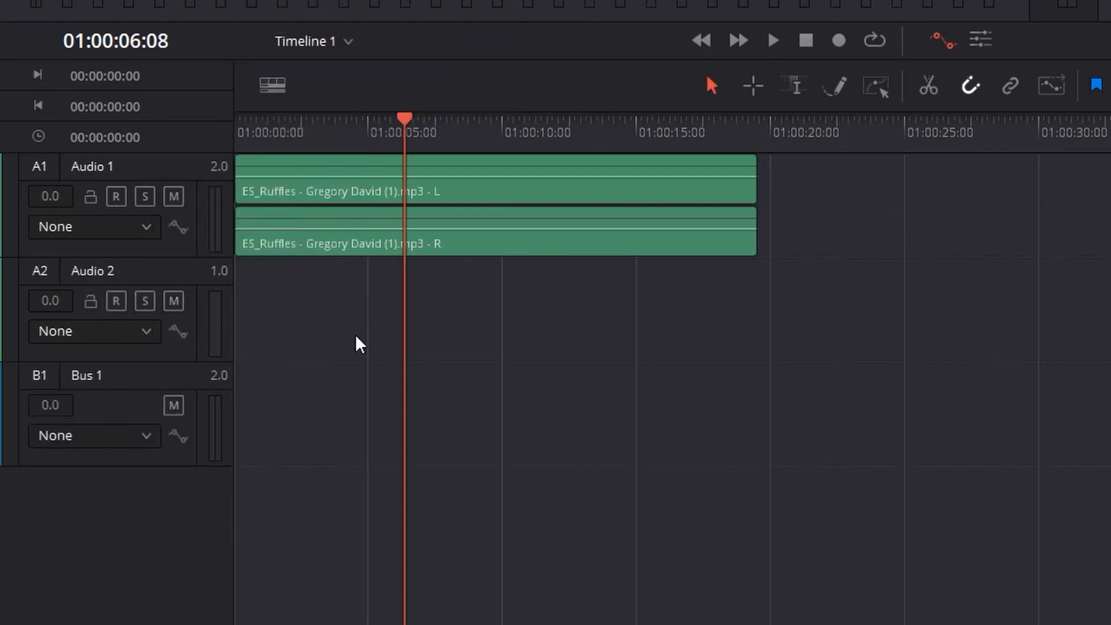
double_click(91, 270)
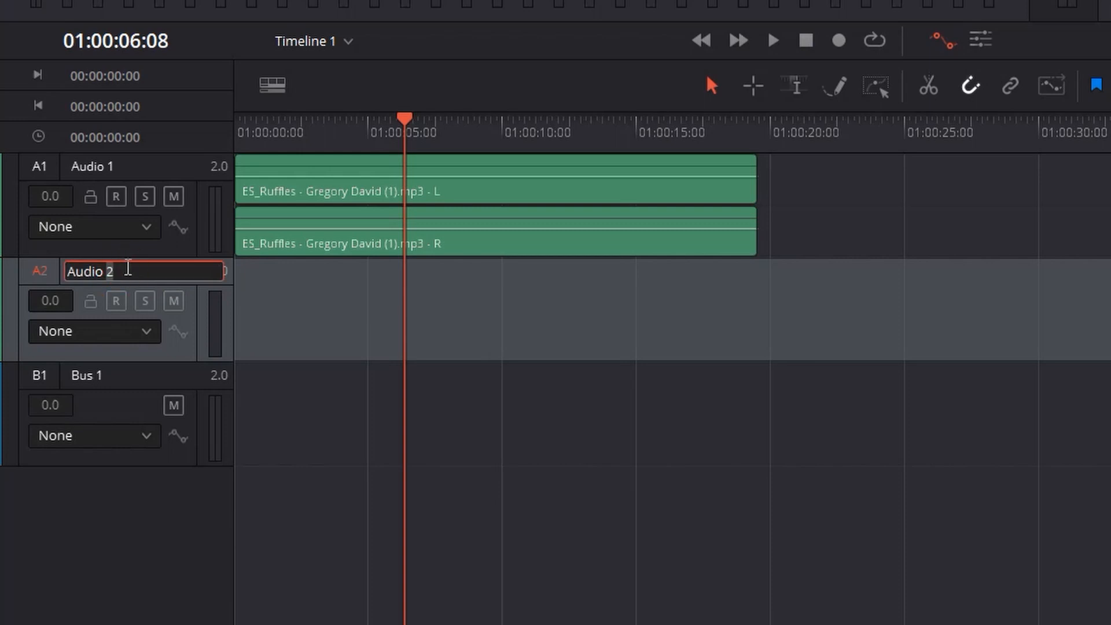
type("V")
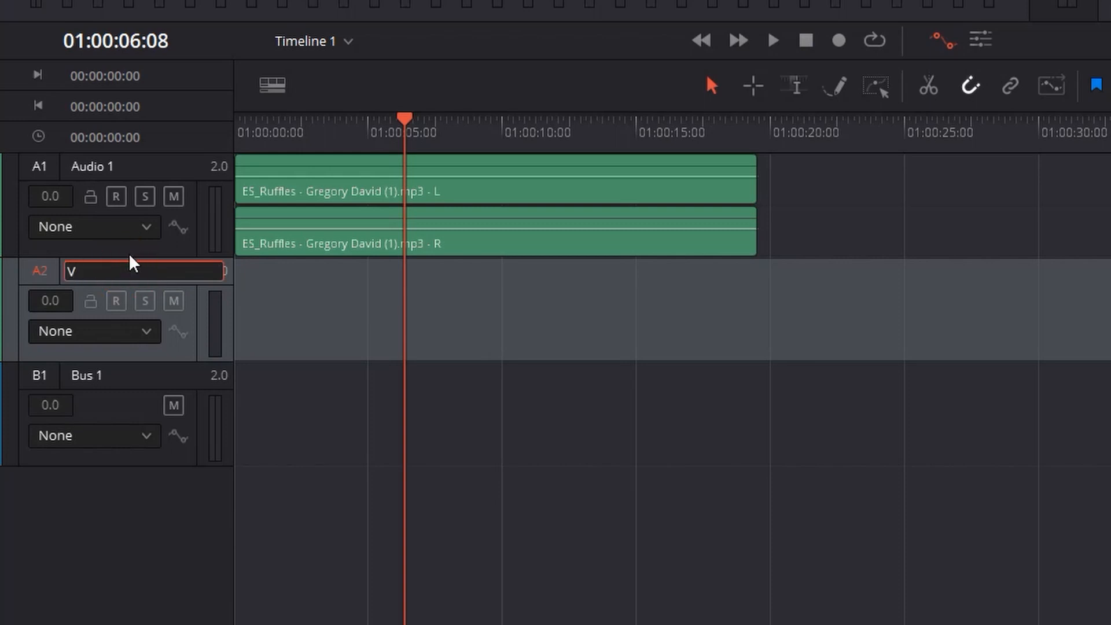
type("O")
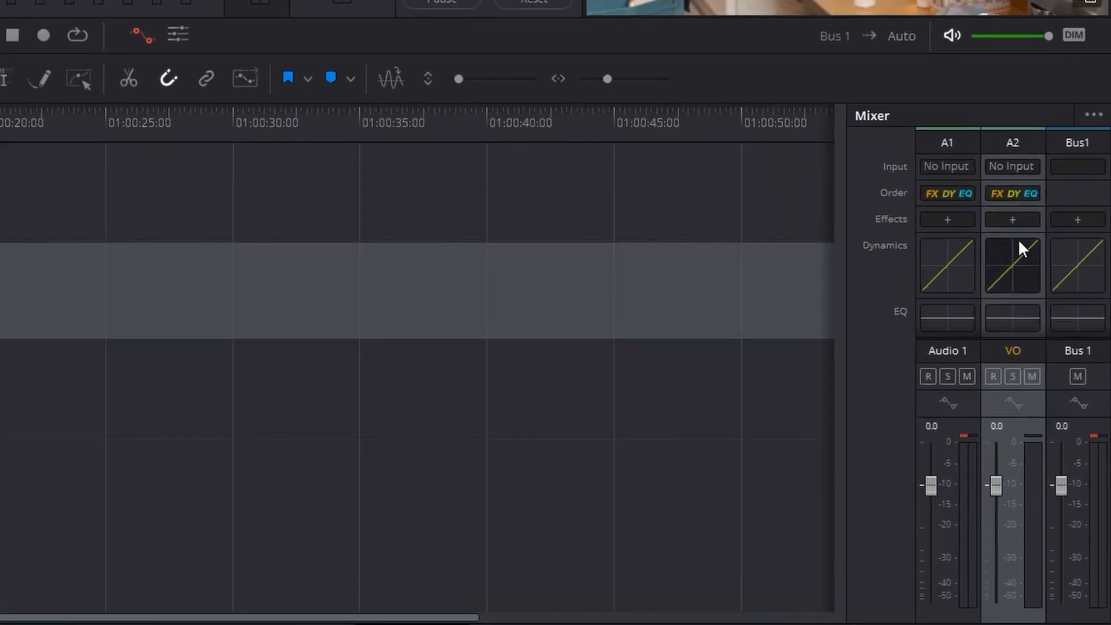
Step: Patch the microphone source to the VO track's input in the mixer
left_click(1012, 165)
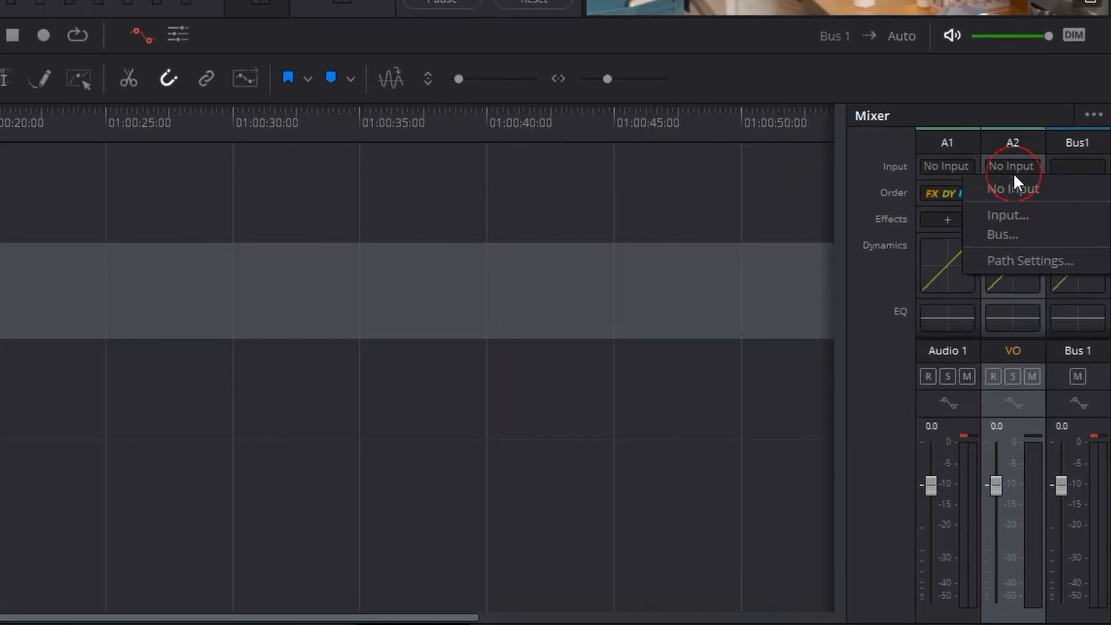
mouse_move(1049, 232)
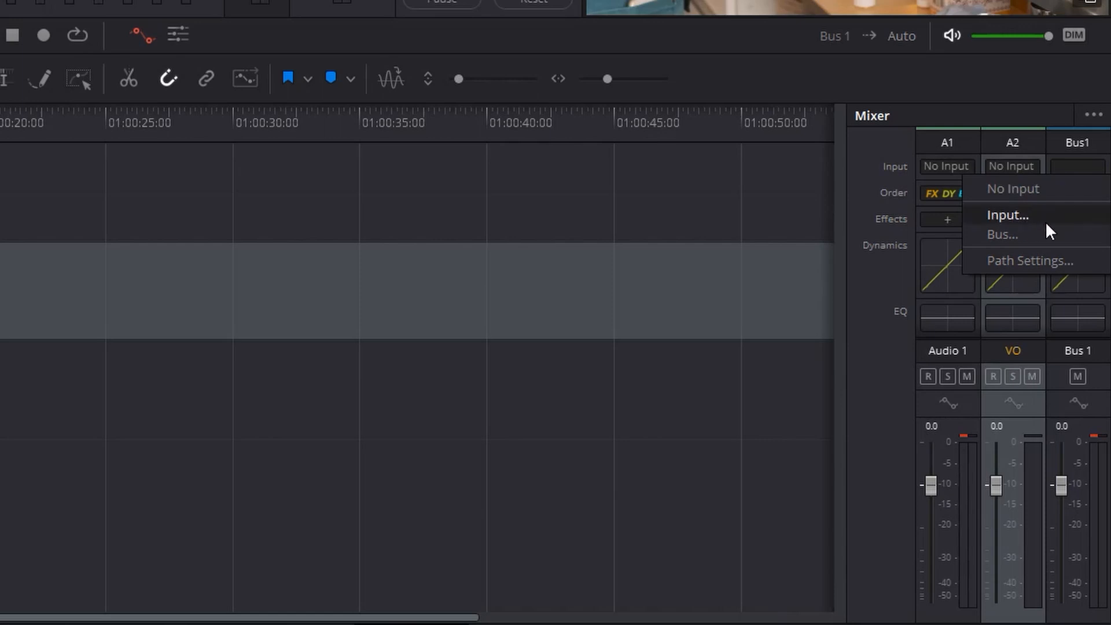
left_click(1005, 215)
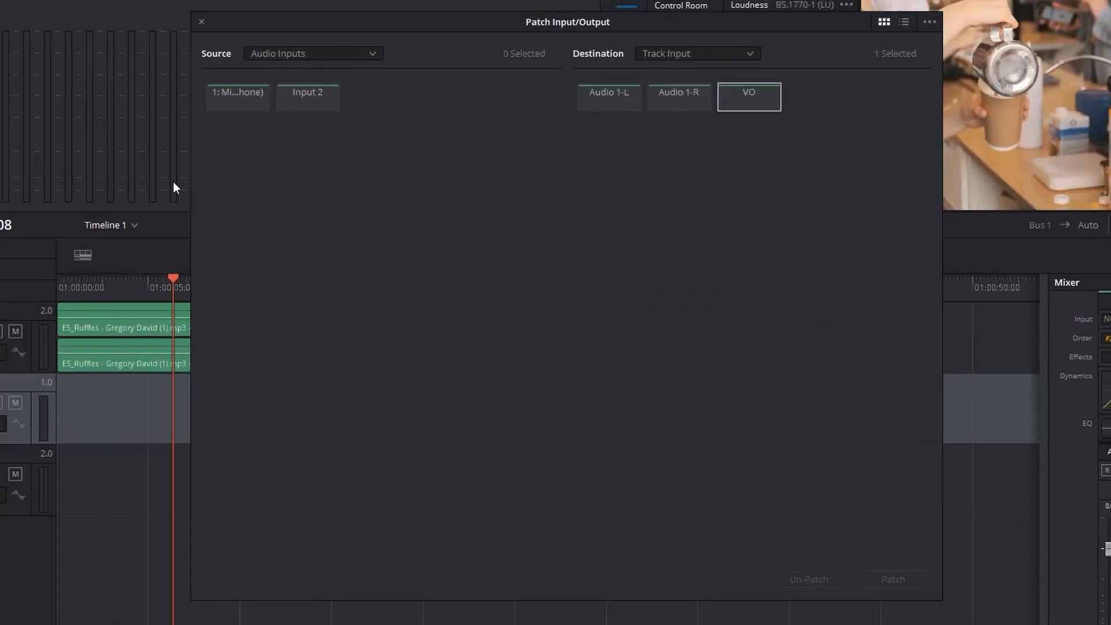
mouse_move(243, 110)
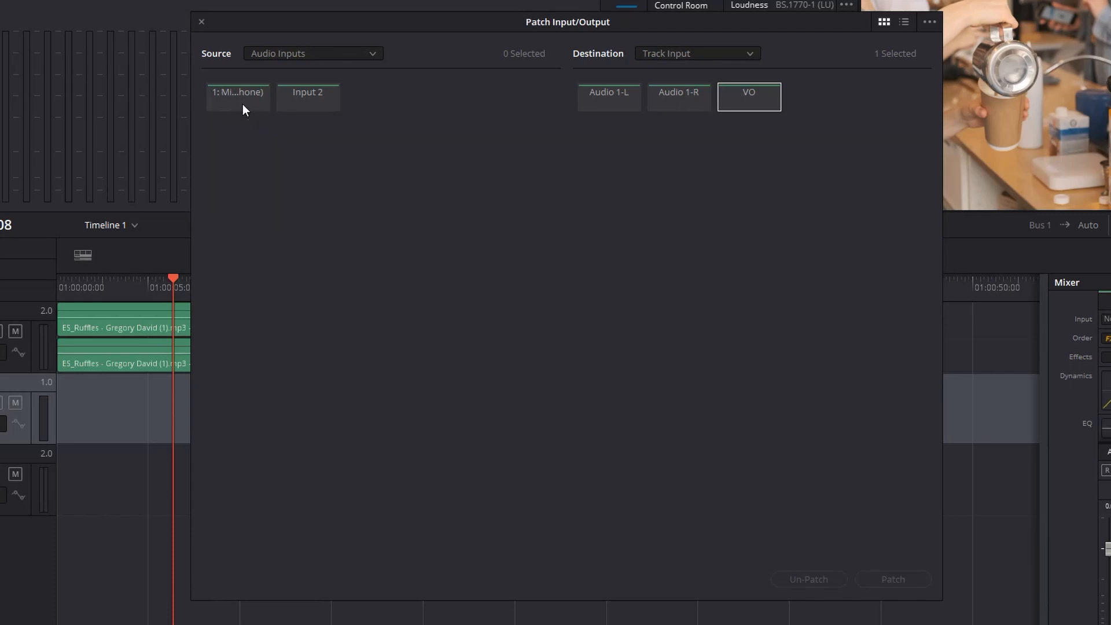
left_click(237, 97)
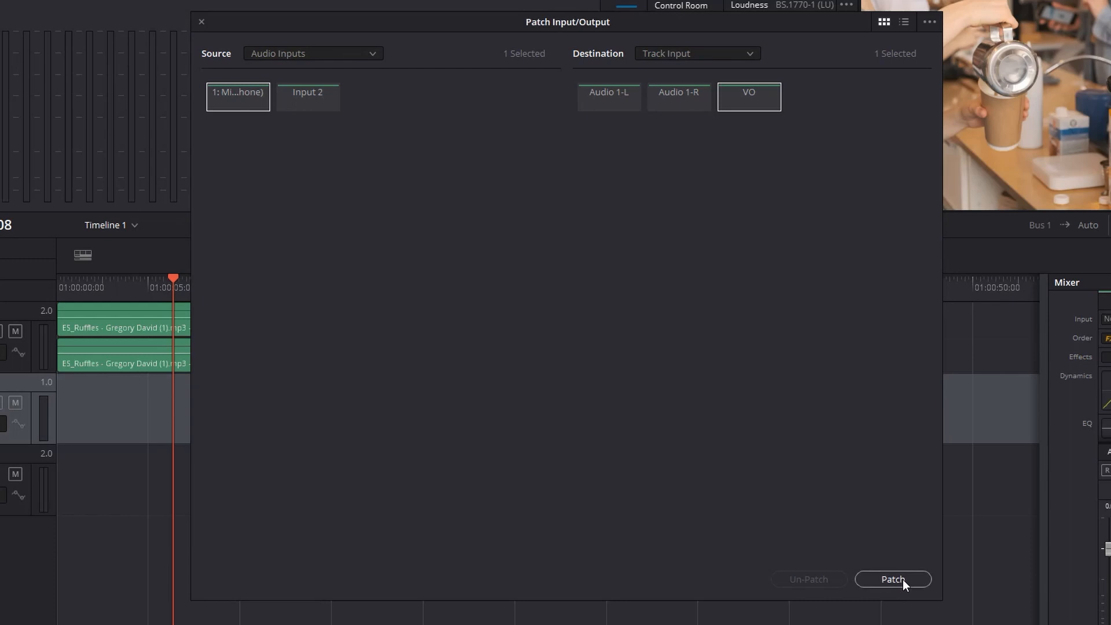
left_click(893, 578)
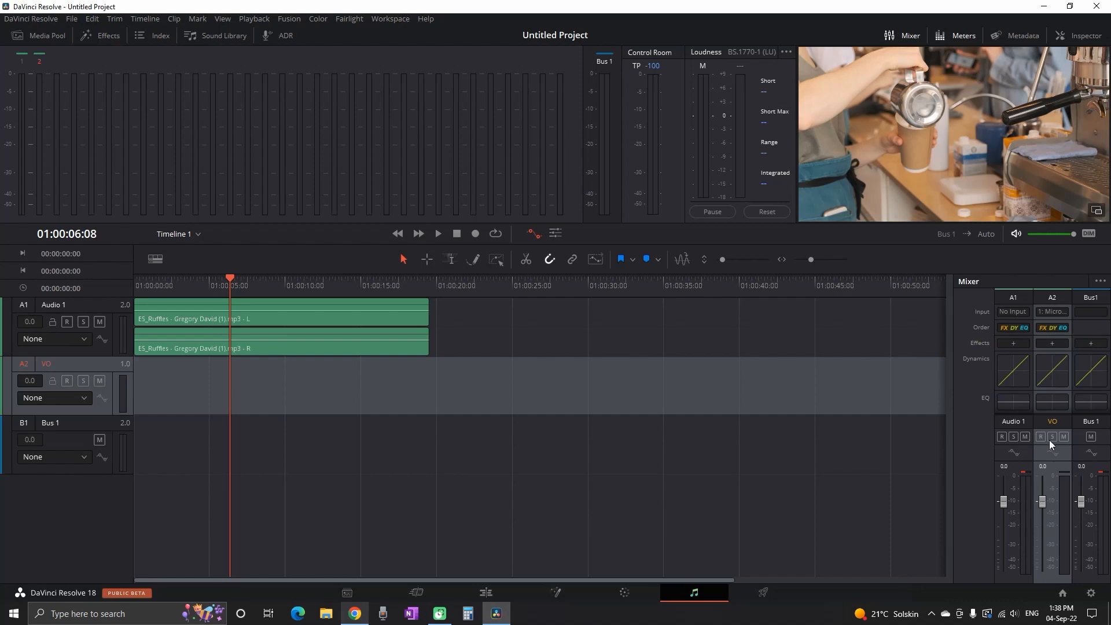
Step: Arm the VO track and record a short voiceover clip, VO_001.wav
left_click(1040, 437)
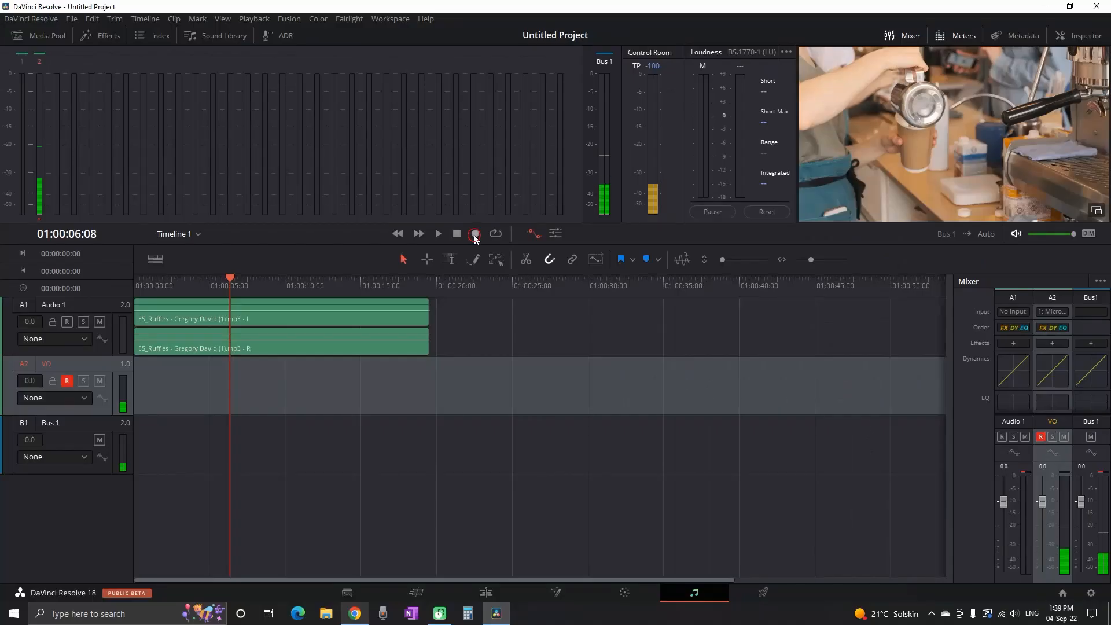
left_click(475, 233)
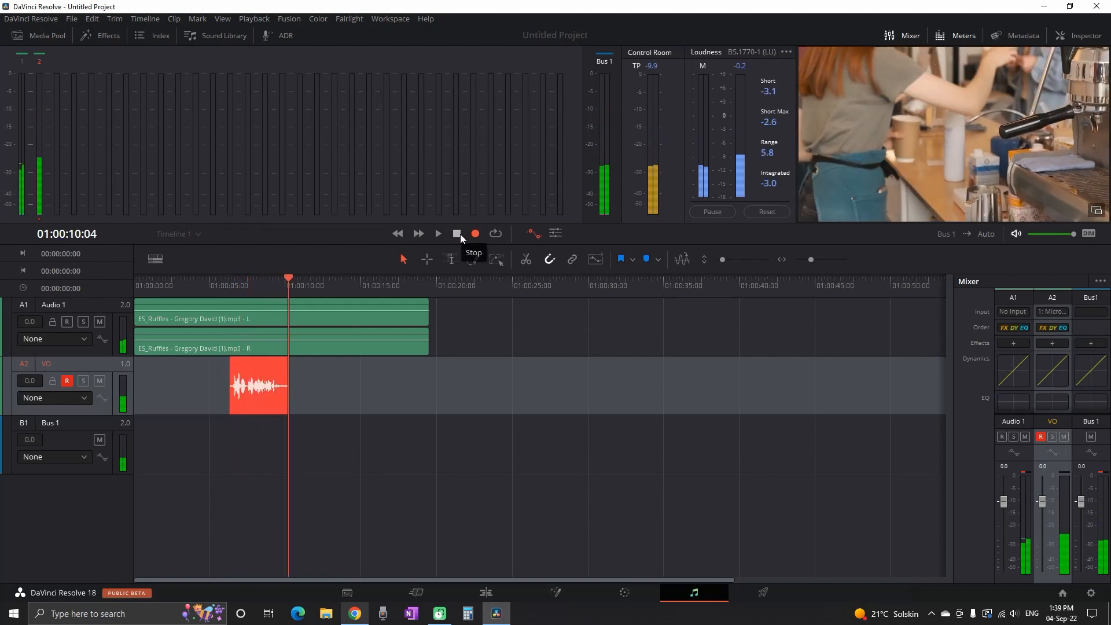
left_click(458, 233)
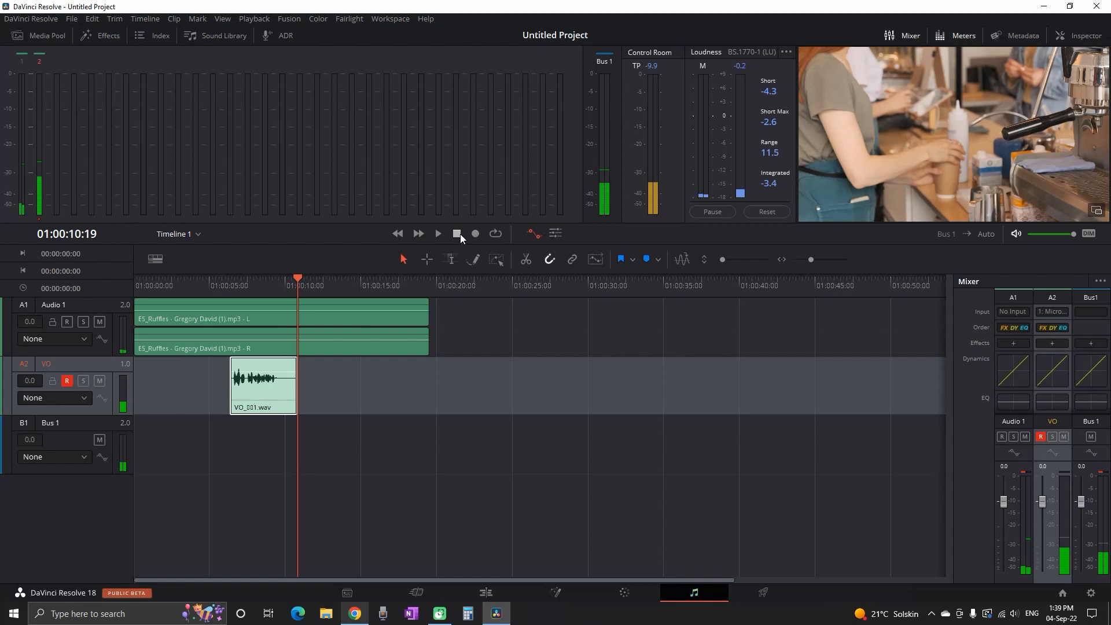
left_click(99, 320)
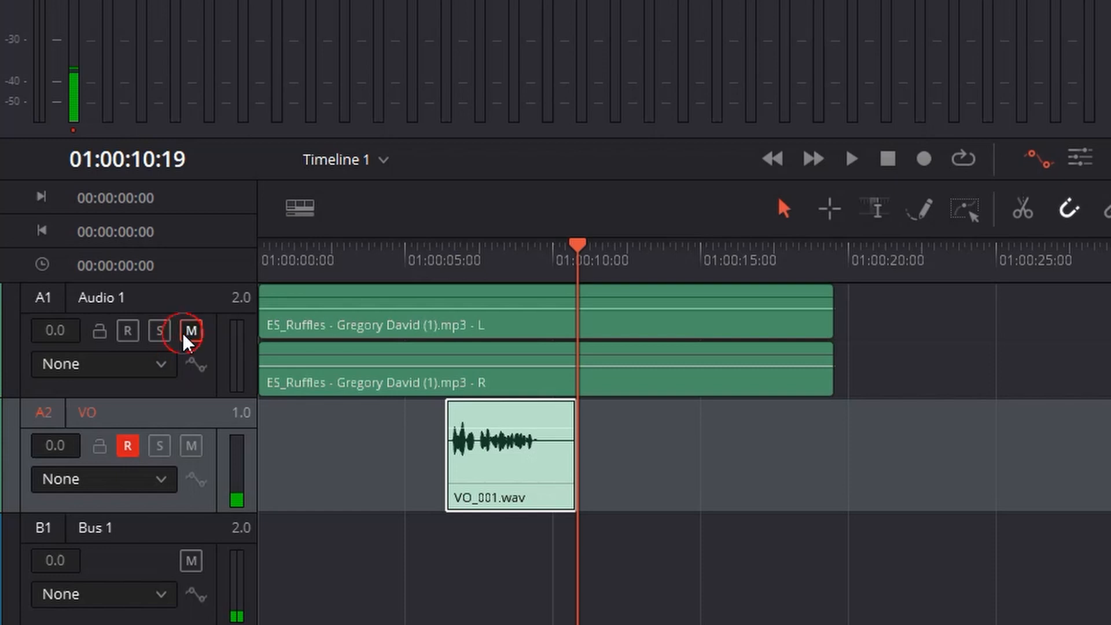
Step: Mute the Audio 1 music, unmute monitoring and play back the recorded VO_001.wav
left_click(190, 331)
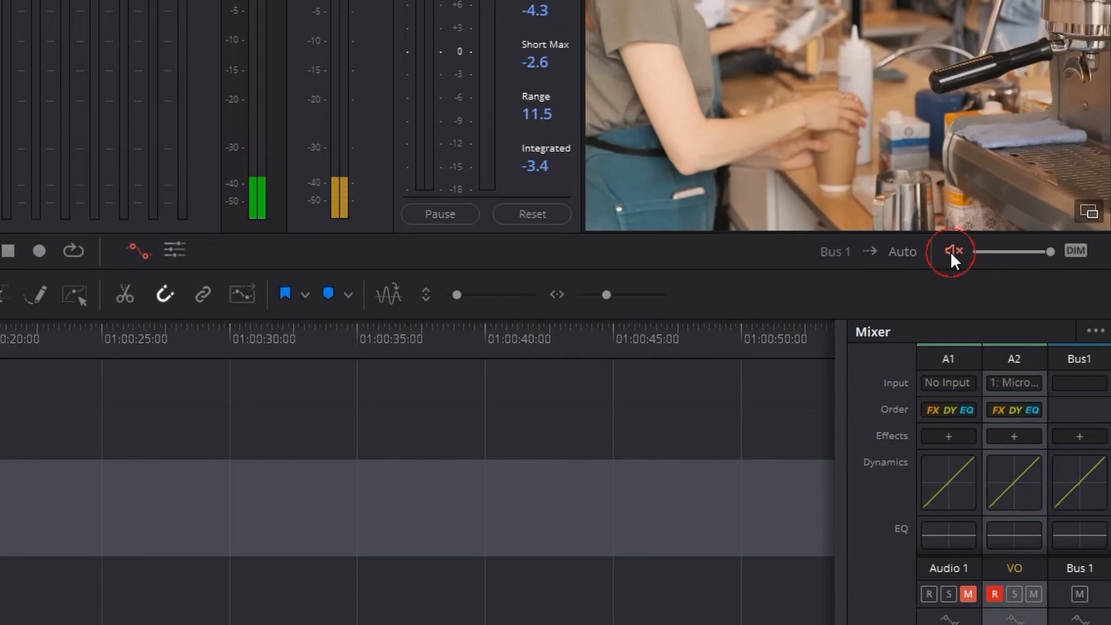
left_click(953, 251)
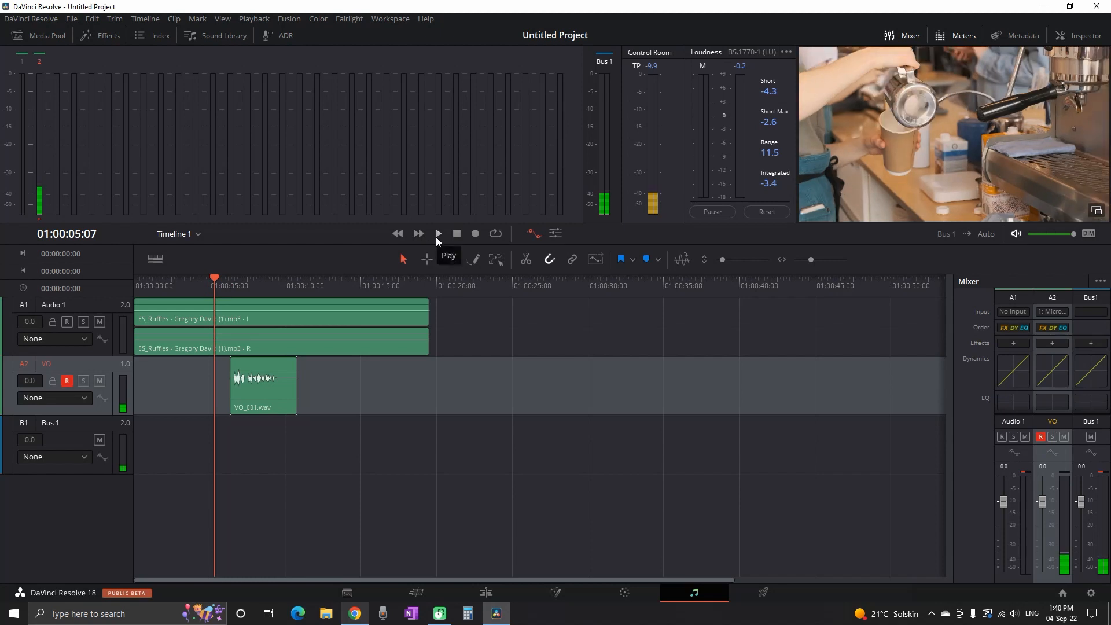
left_click(436, 234)
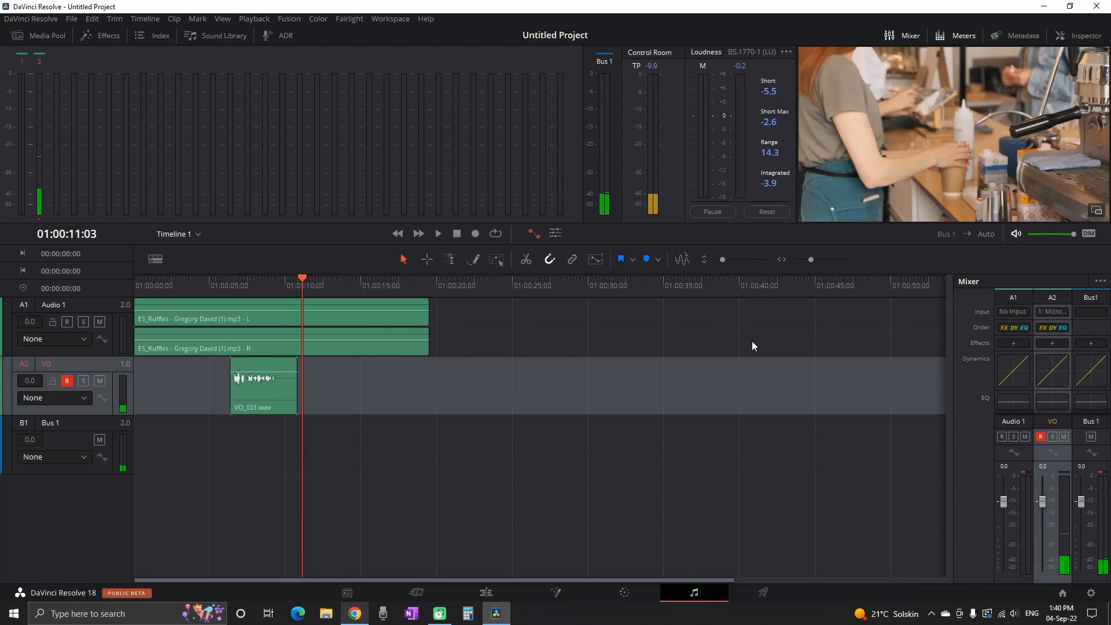
mouse_move(1032, 538)
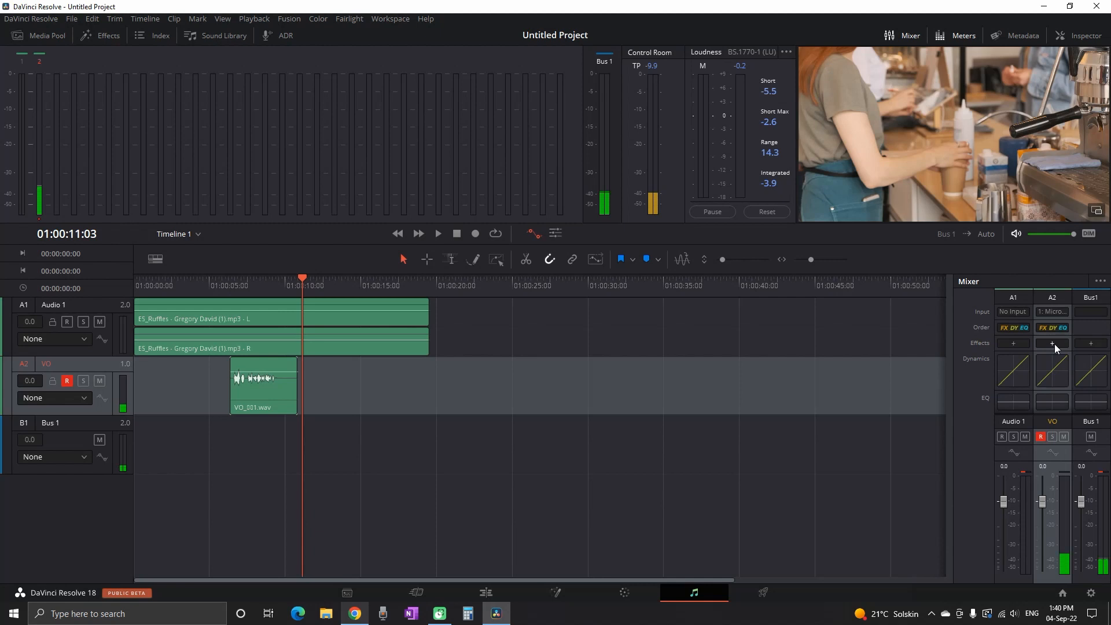
Step: Add Restoration > Noise Reduction to the VO track's effects slot and close its window
left_click(1041, 437)
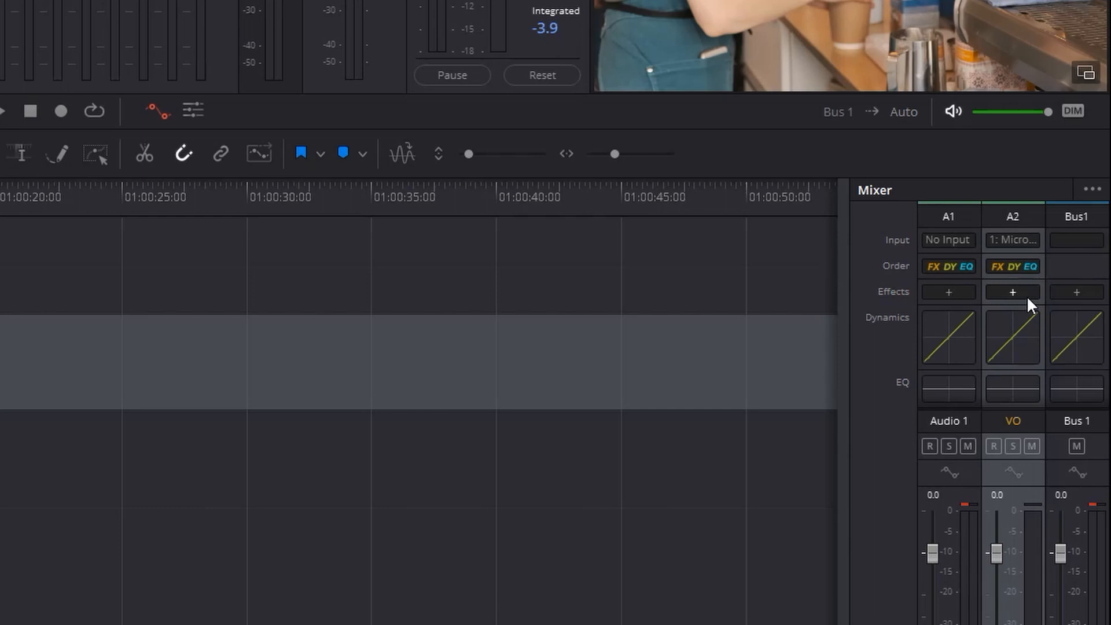
left_click(1012, 291)
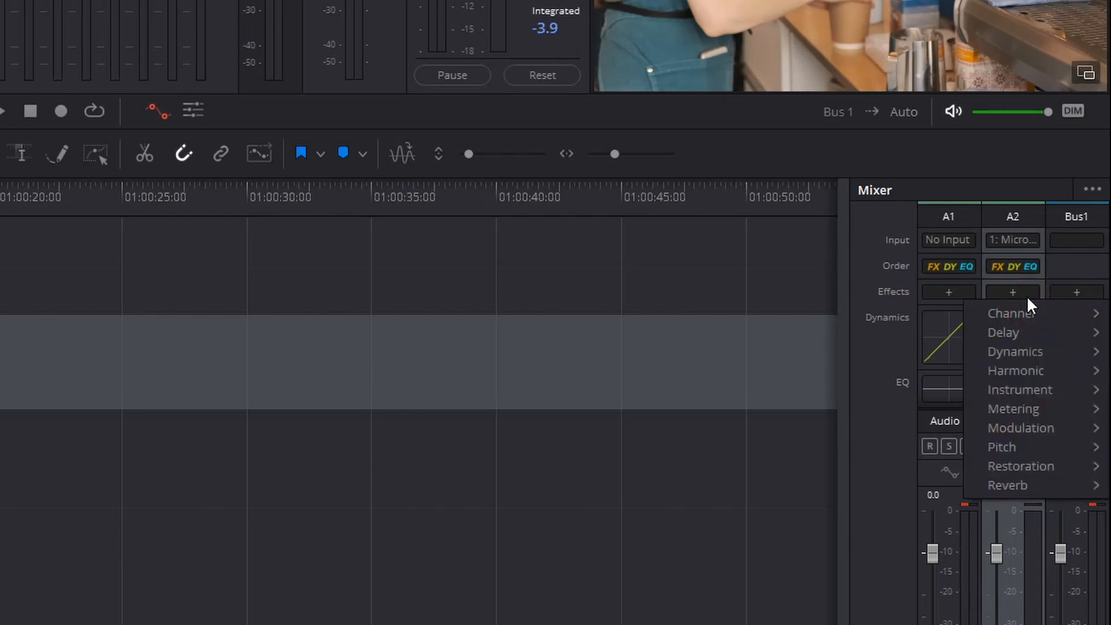
mouse_move(1007, 485)
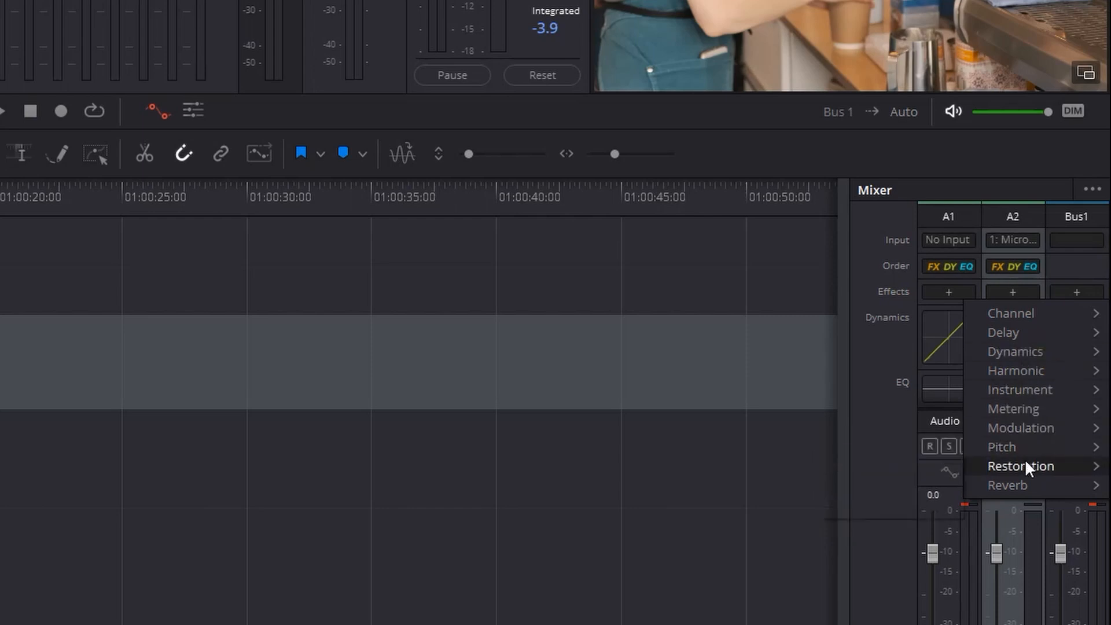
mouse_move(1021, 465)
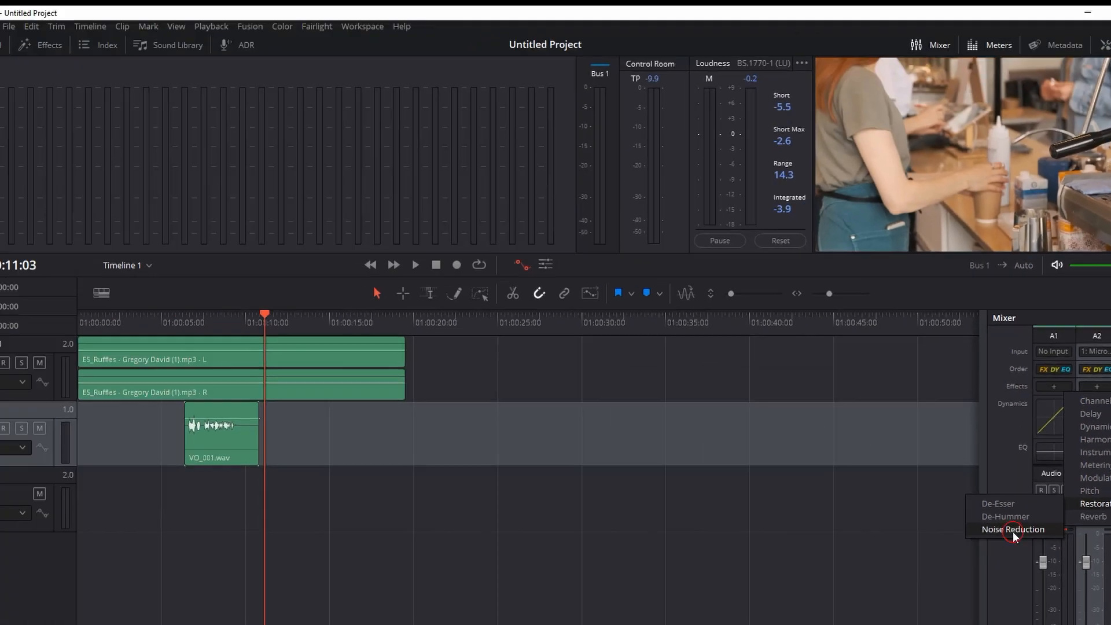
left_click(1012, 529)
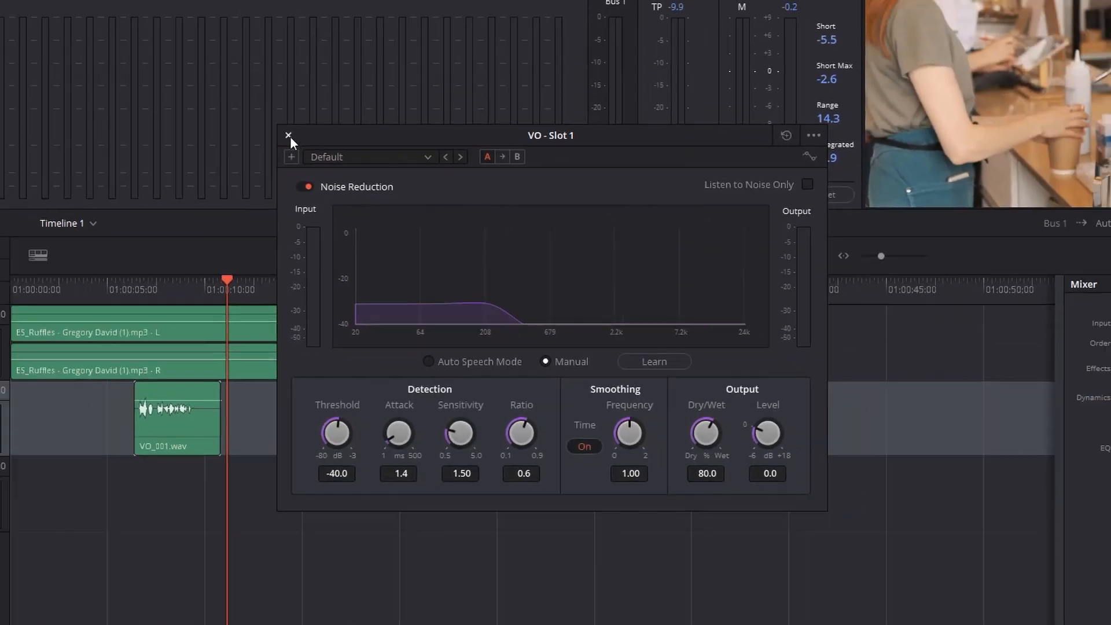
left_click(289, 135)
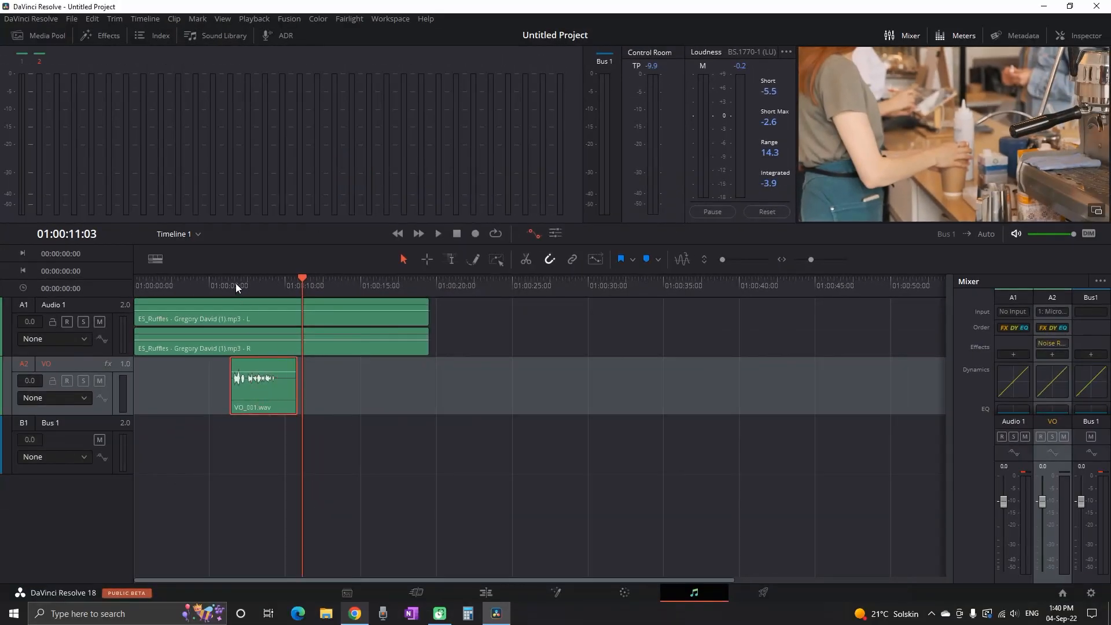